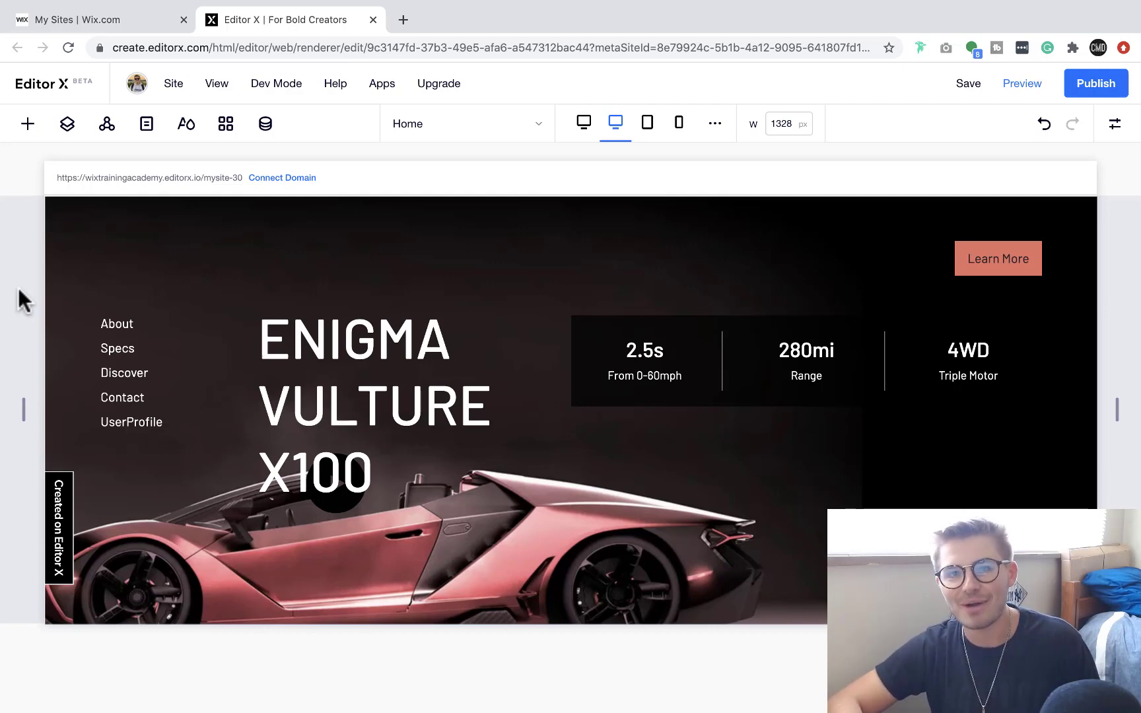
pyautogui.moveTo(27, 123)
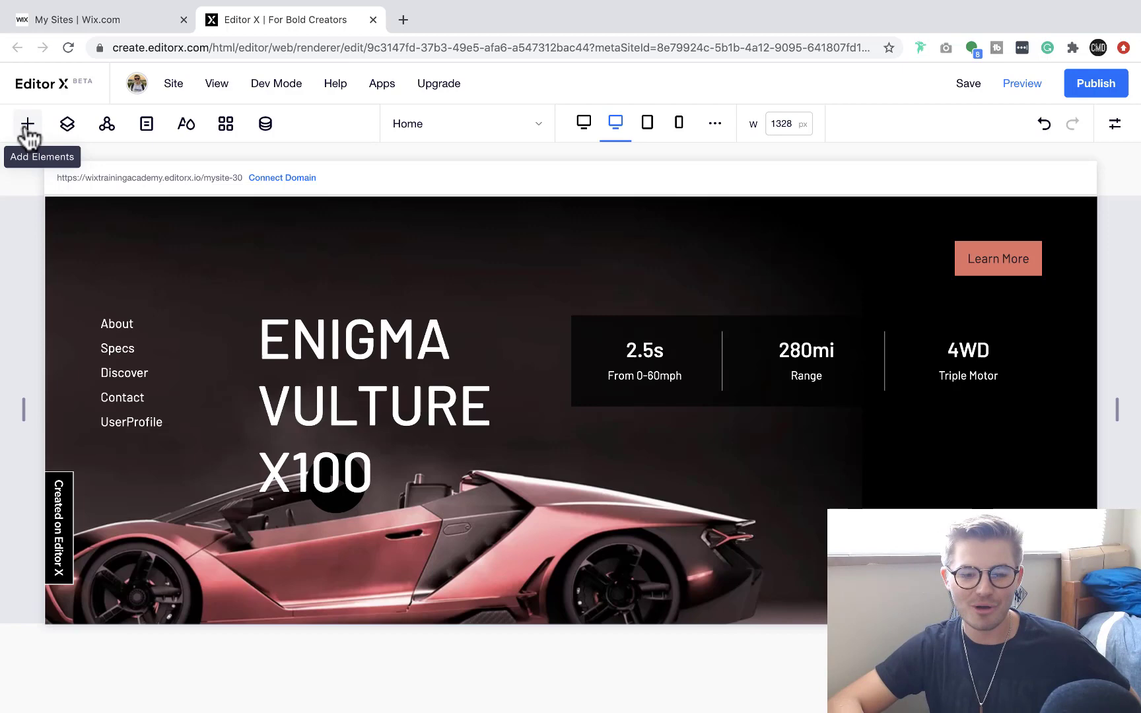
# - Browse the Add Elements categories, then add an HTML iFrame from Quick Add to the hero section
pyautogui.click(26, 123)
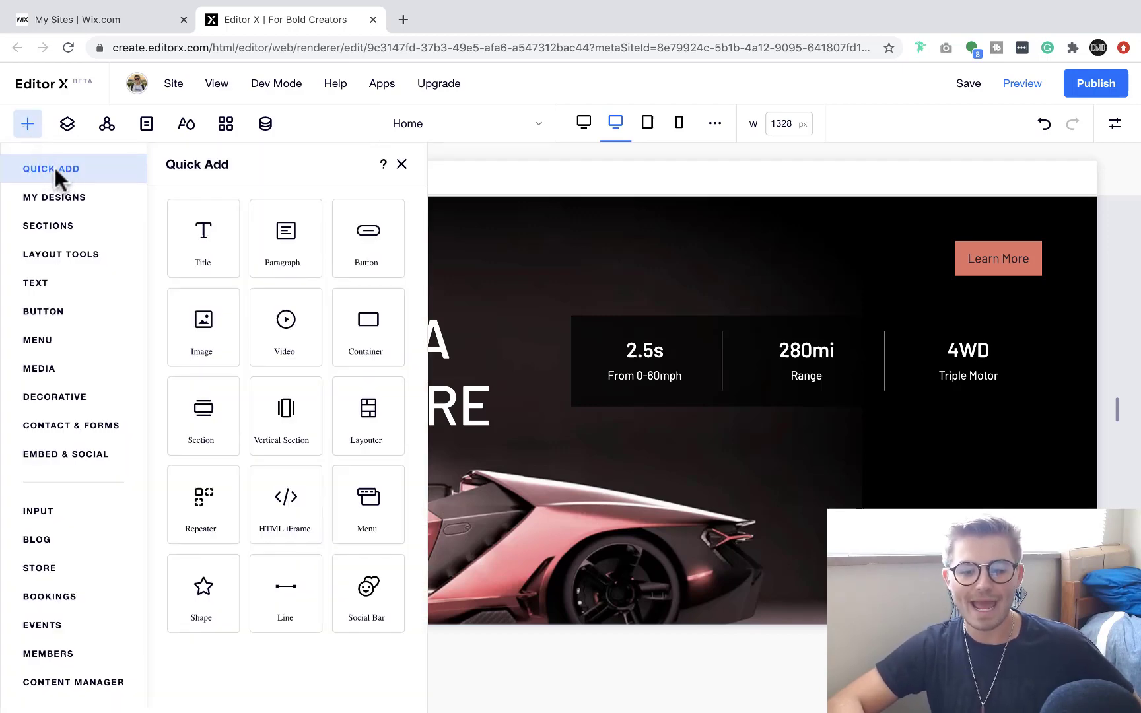
pyautogui.click(40, 368)
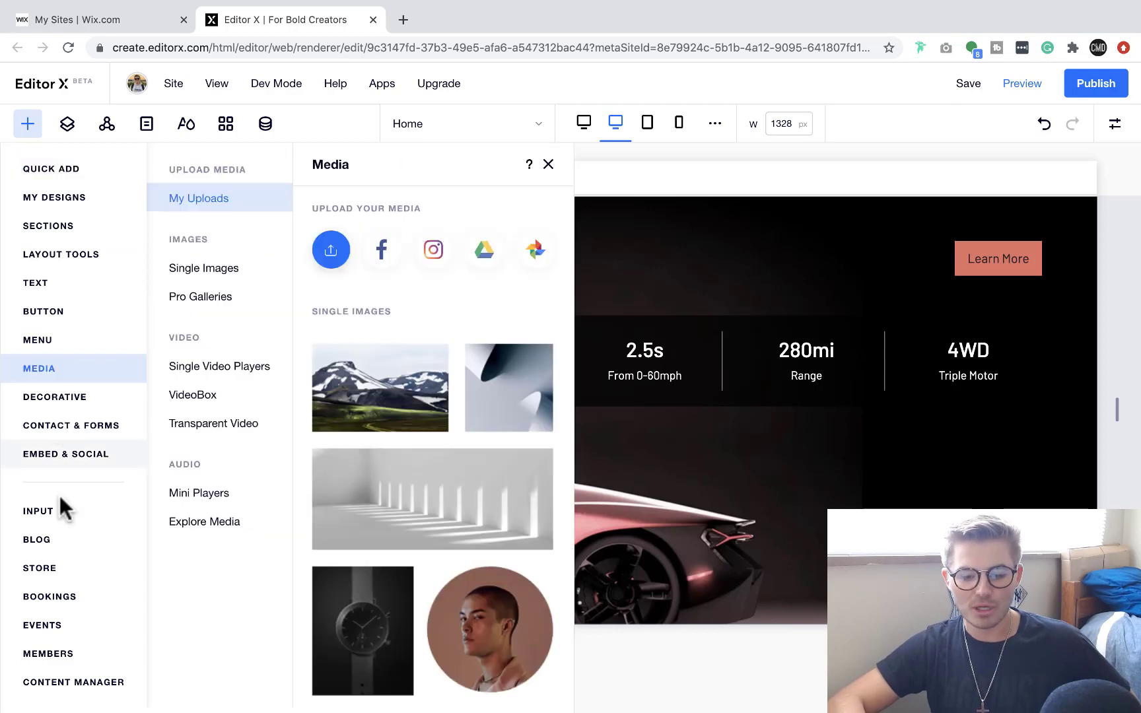
pyautogui.click(72, 681)
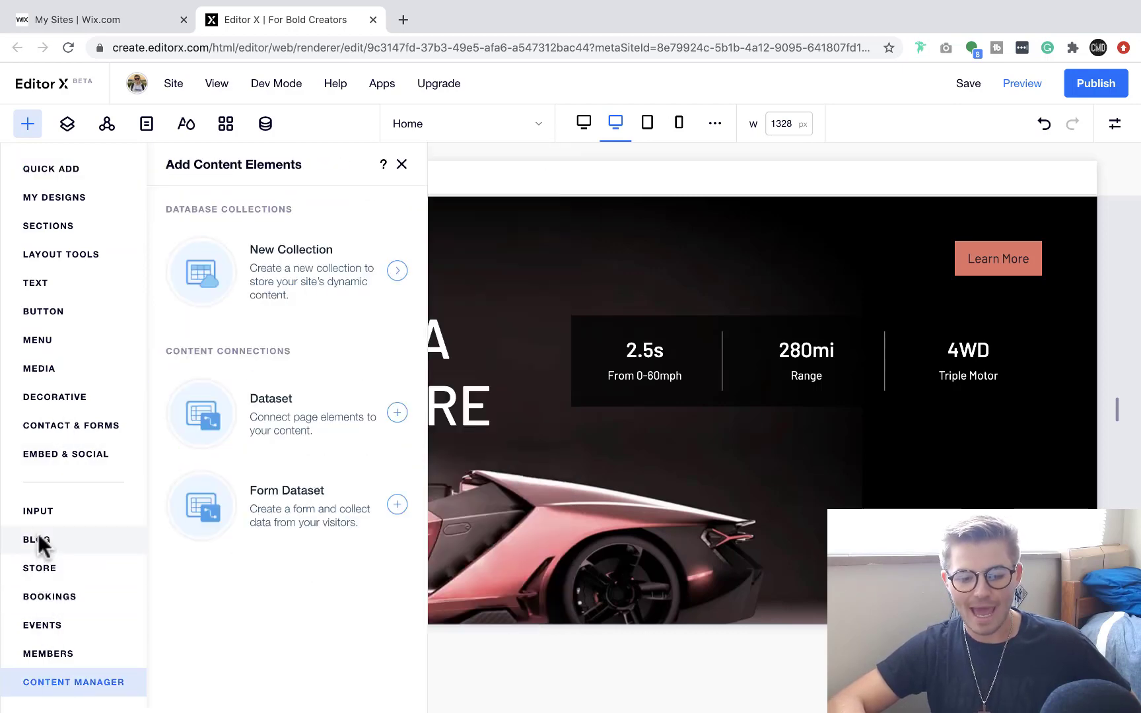
pyautogui.click(38, 510)
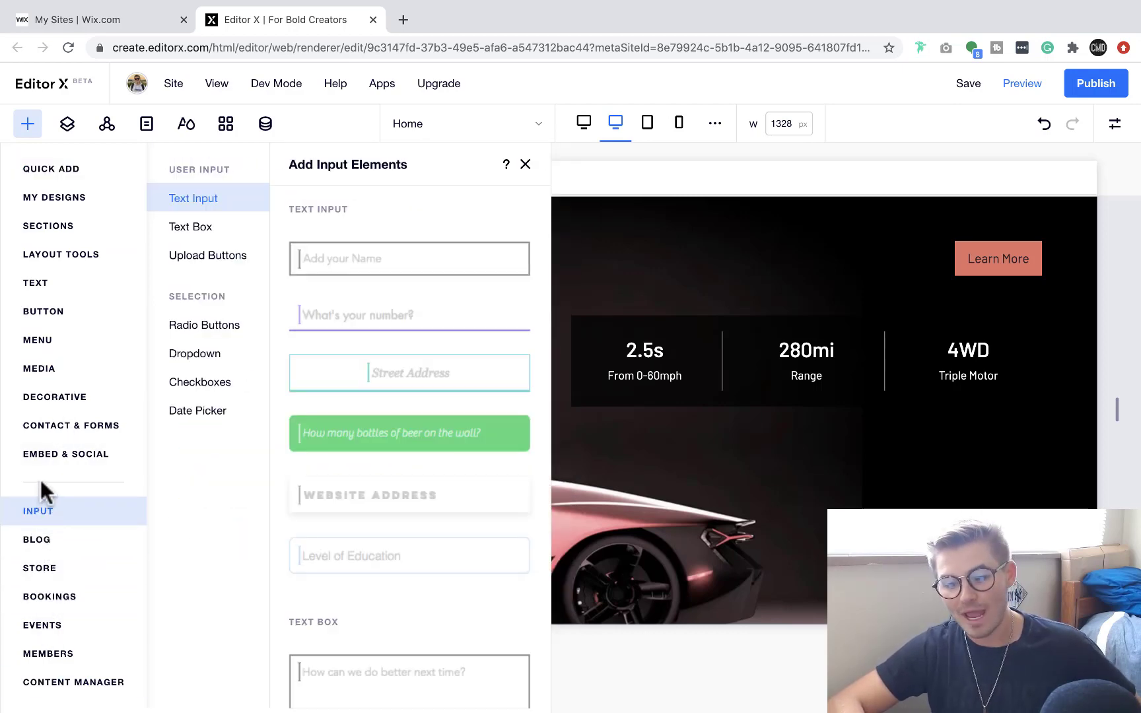
pyautogui.click(50, 167)
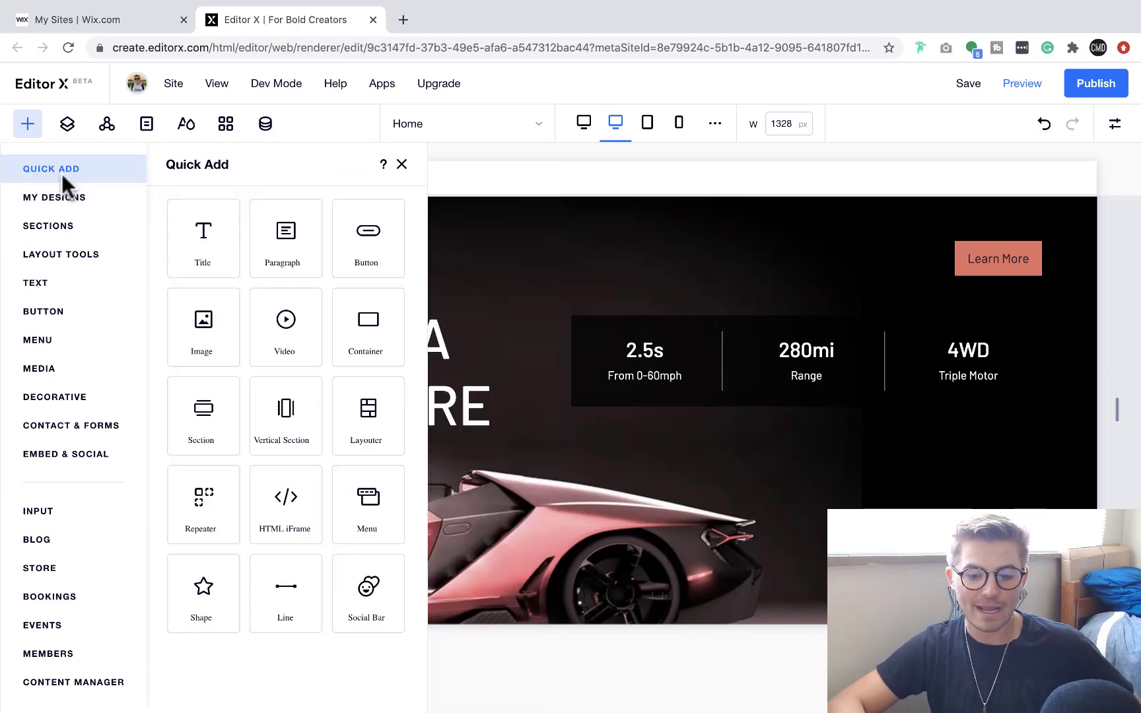
pyautogui.moveTo(285, 505)
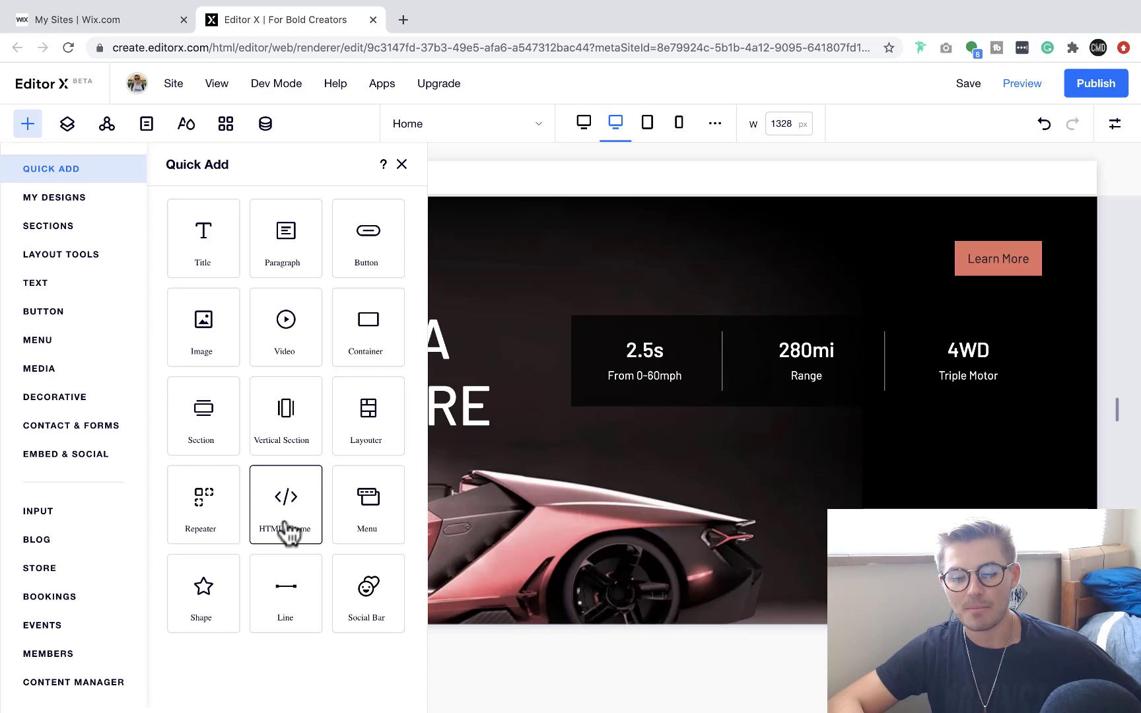
pyautogui.click(283, 498)
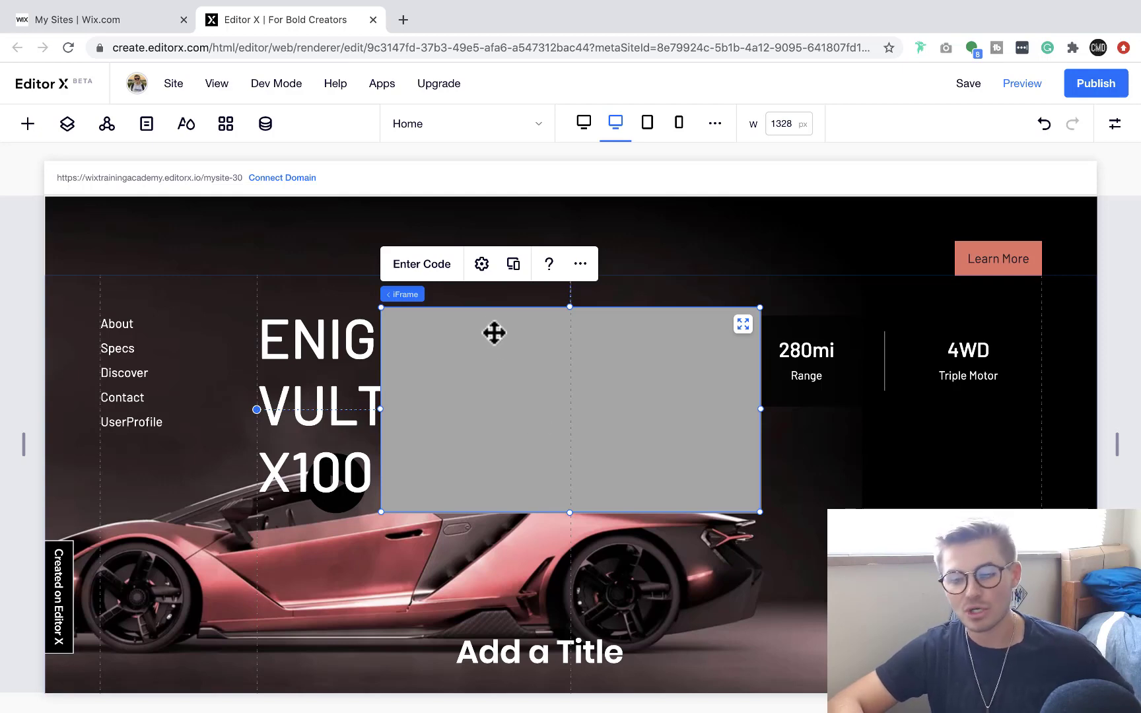
# - In the iFrame's HTML Settings, try Website Address and settle on Code as the content type
pyautogui.click(481, 263)
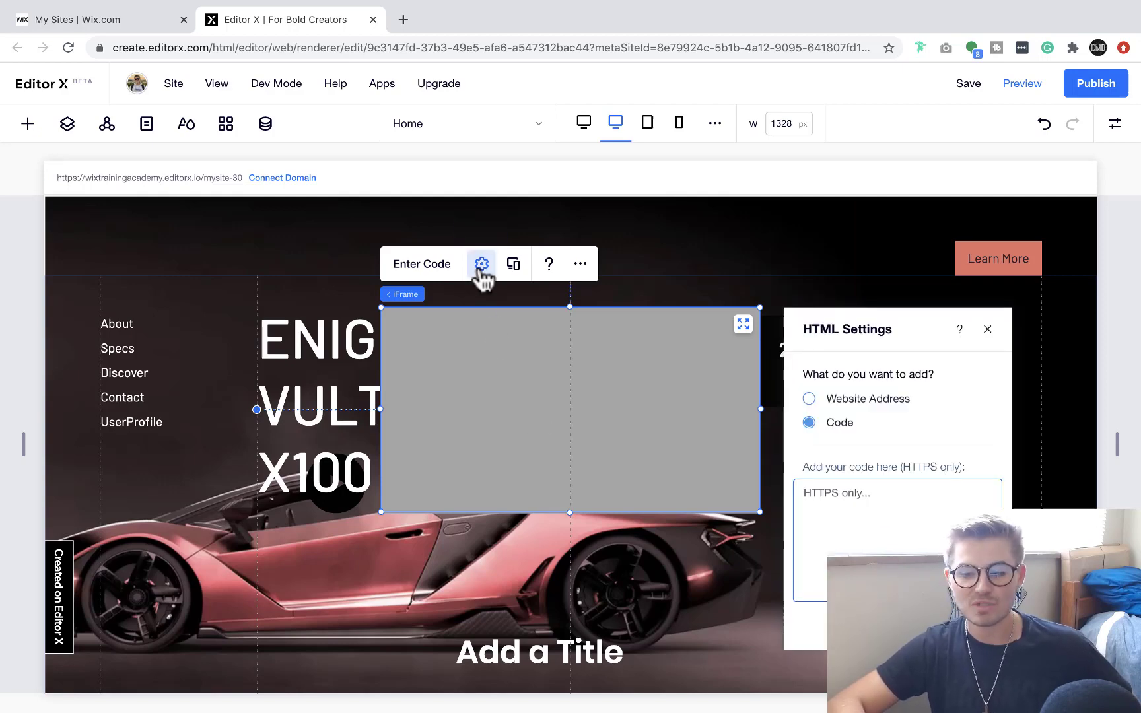
pyautogui.moveTo(866, 444)
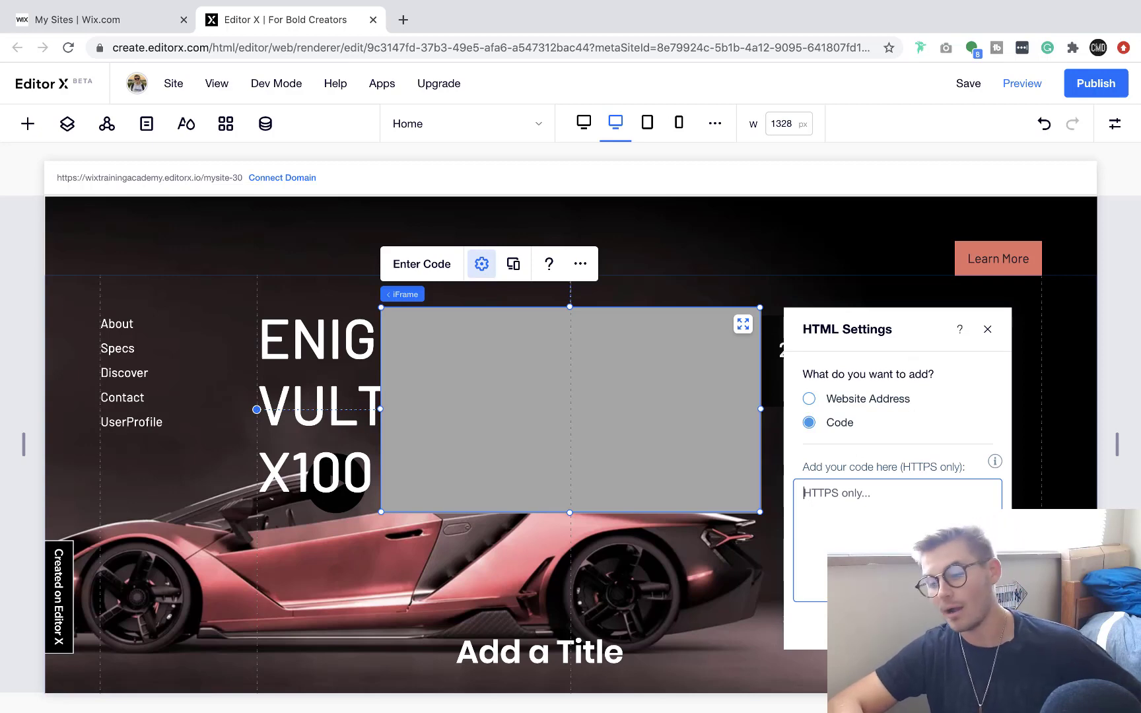
pyautogui.click(808, 398)
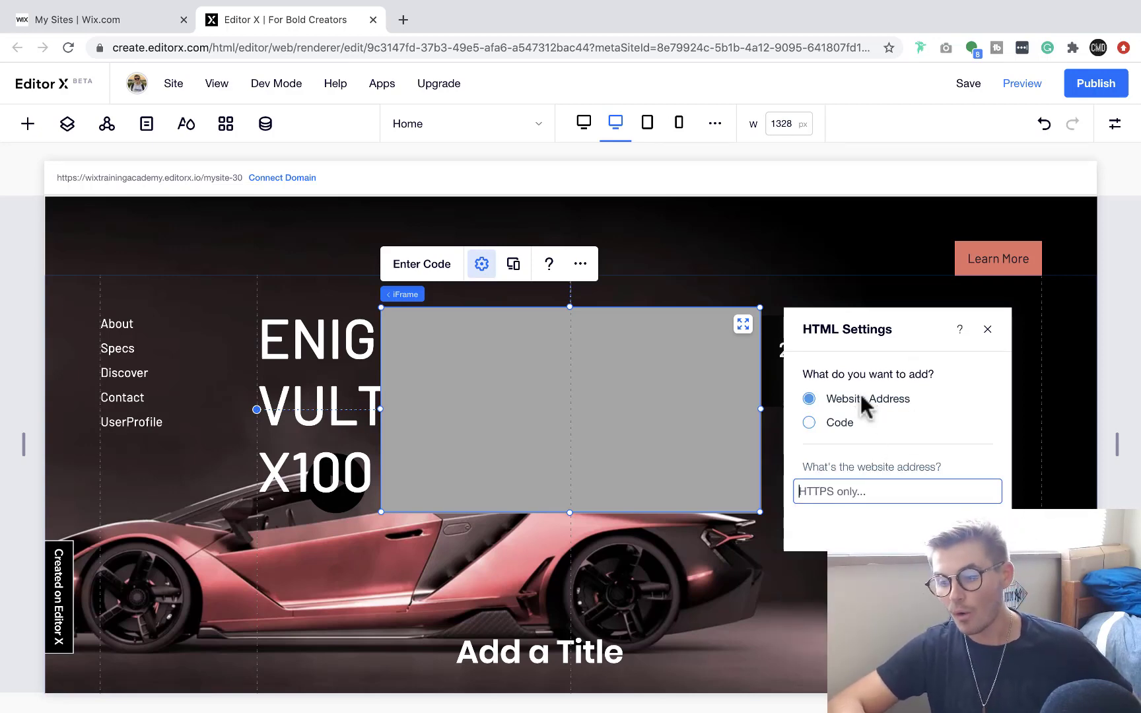
pyautogui.moveTo(911, 424)
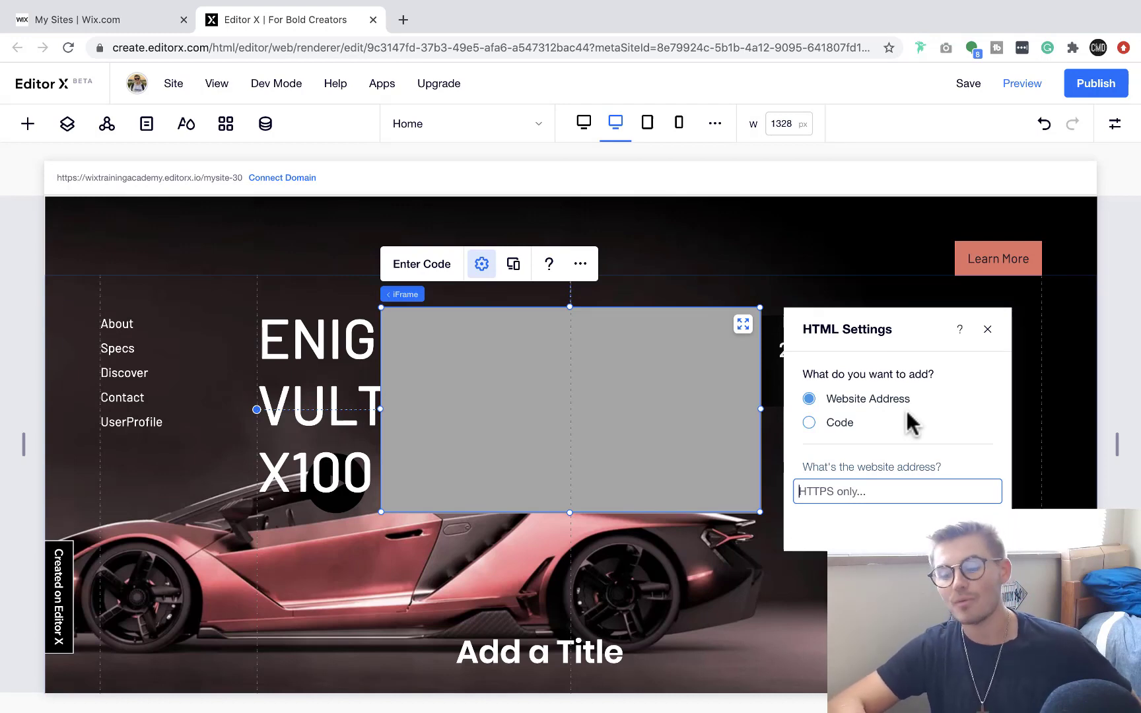
pyautogui.moveTo(853, 441)
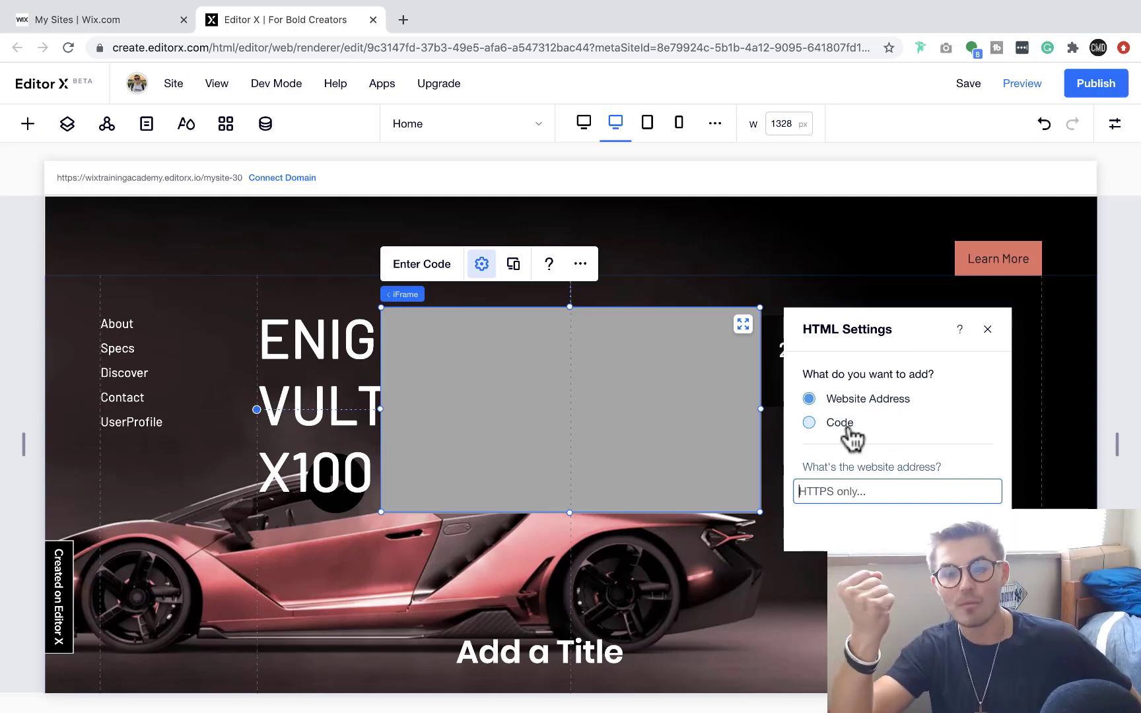
pyautogui.click(808, 423)
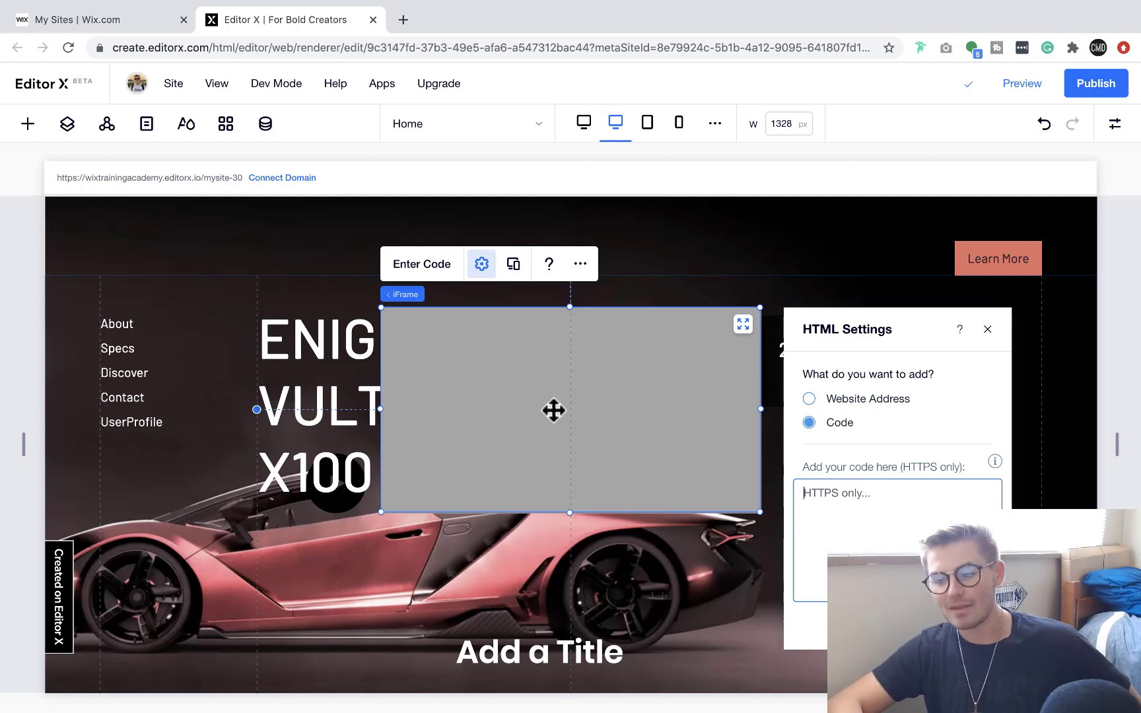
pyautogui.moveTo(676, 376)
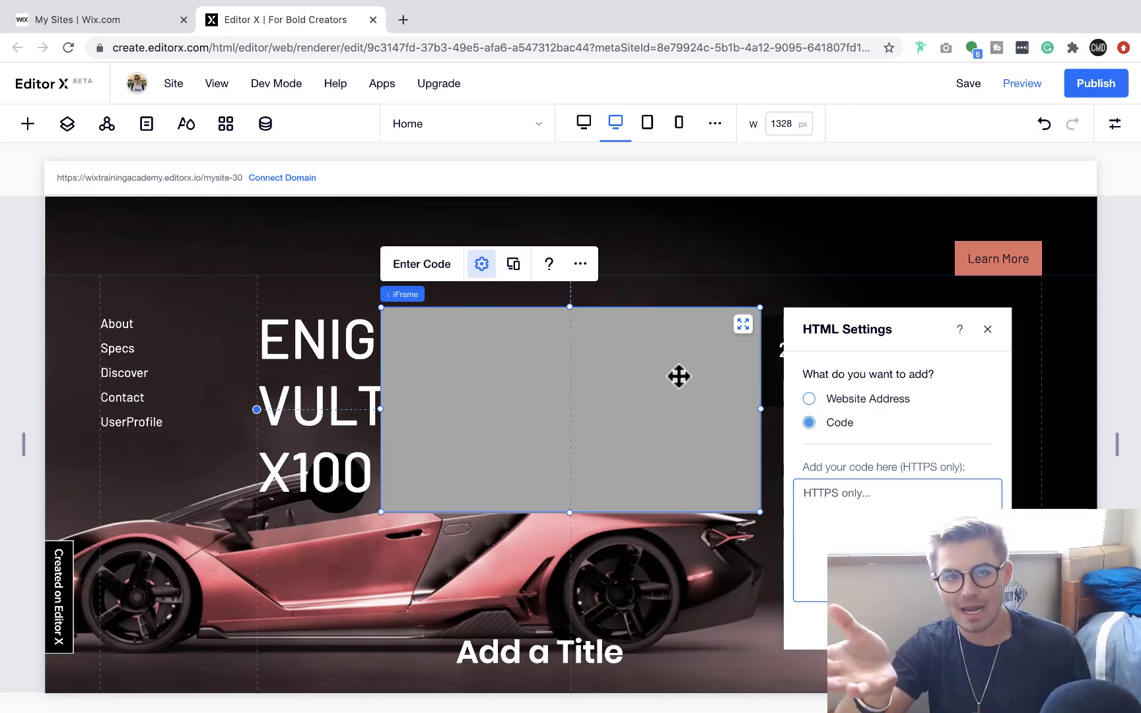
pyautogui.moveTo(627, 393)
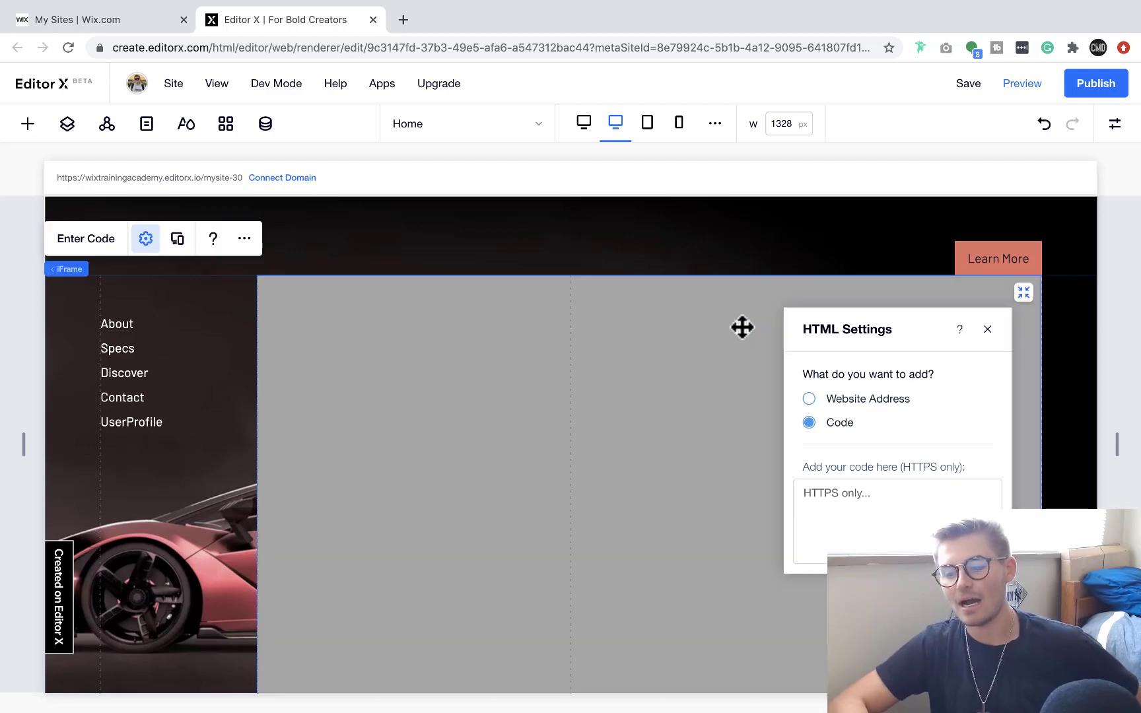
pyautogui.moveTo(604, 383)
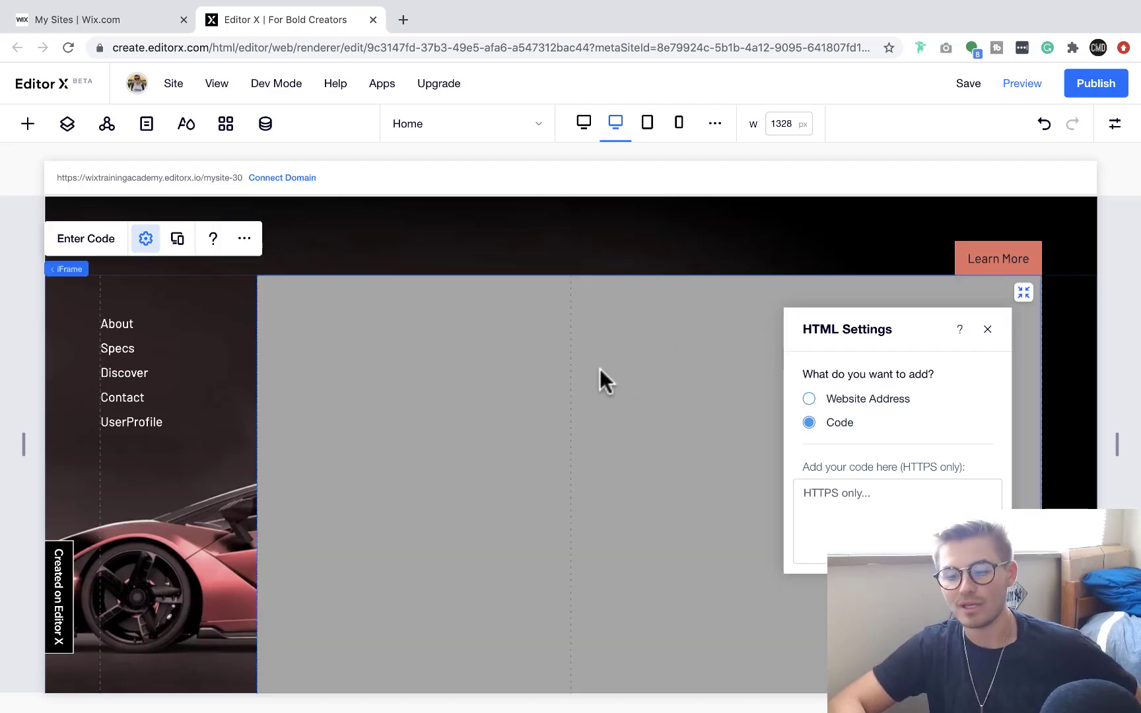
pyautogui.moveTo(1023, 293)
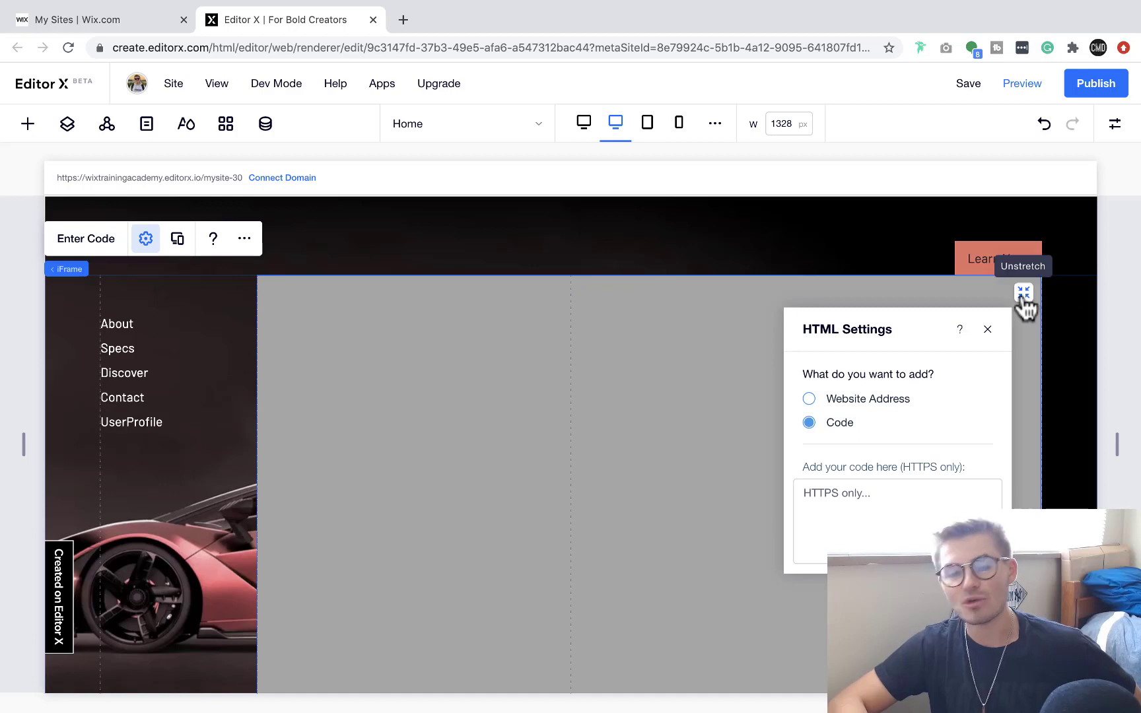
# - Unstretch the iFrame so it sits as a box beside the title instead of full width
pyautogui.click(1023, 292)
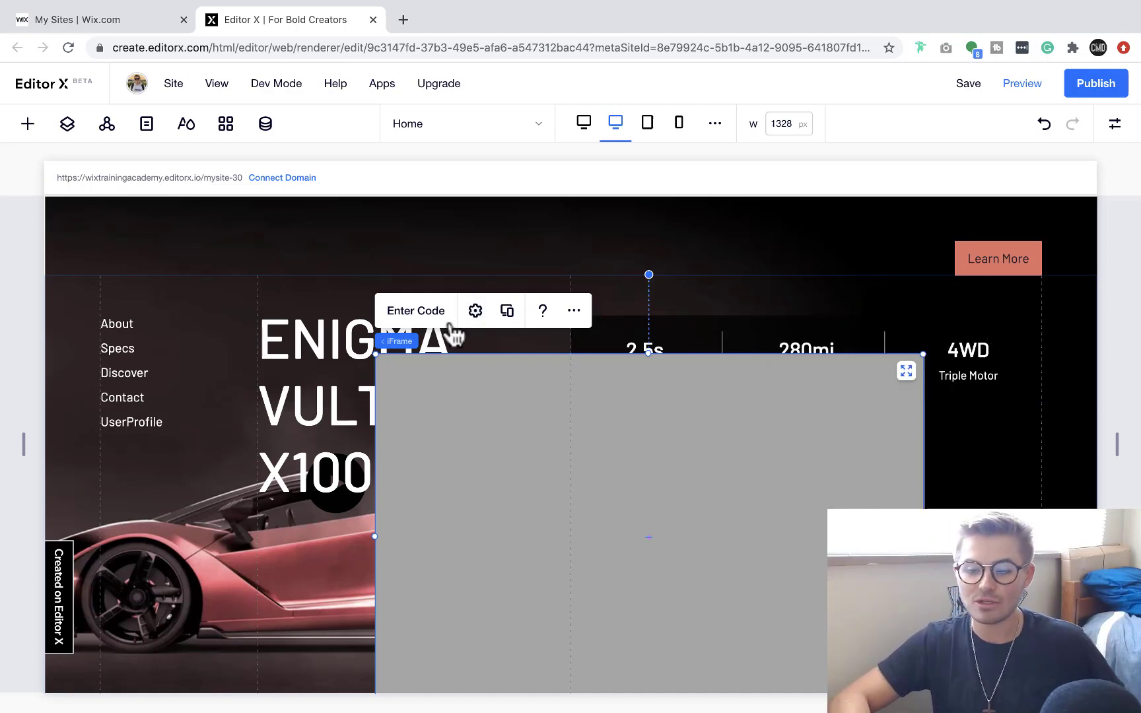
# - Dismiss the HTML Settings panel and adjust the iFrame to cover the hero's centre below the title
pyautogui.click(474, 310)
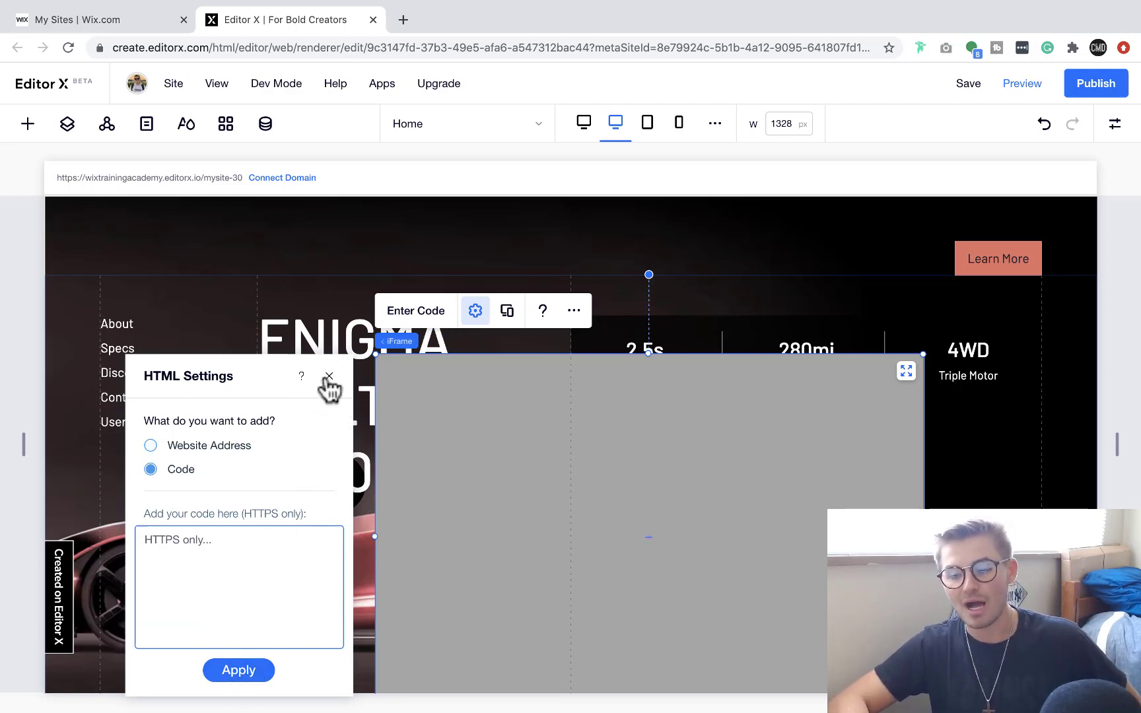
pyautogui.click(329, 376)
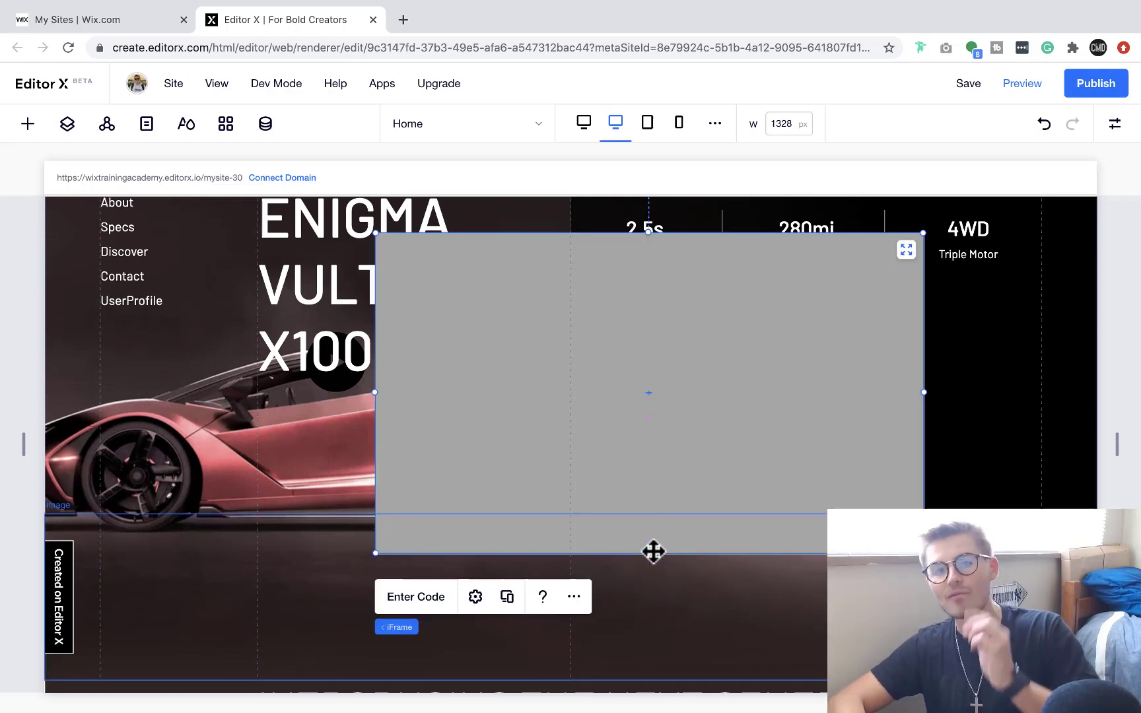
pyautogui.click(968, 84)
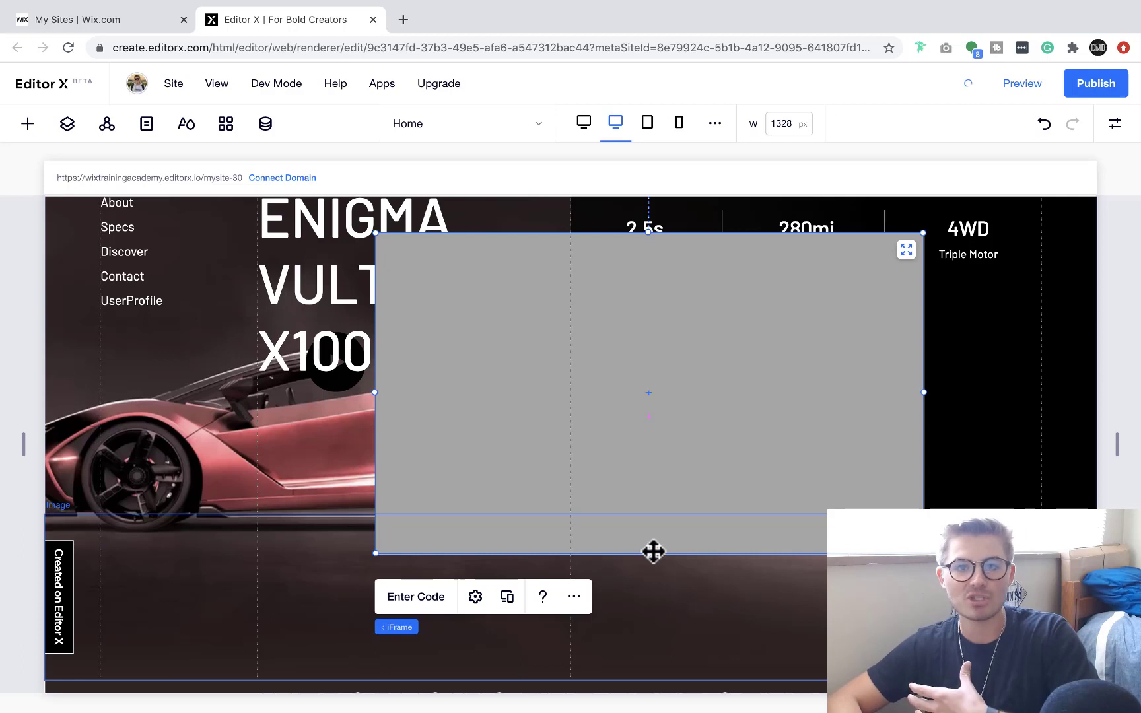